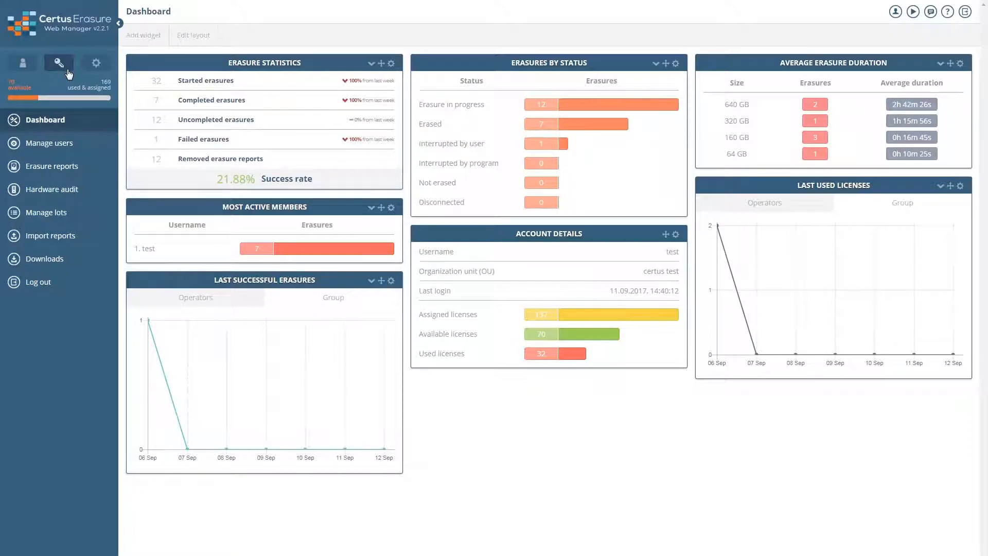
pyautogui.moveTo(93, 74)
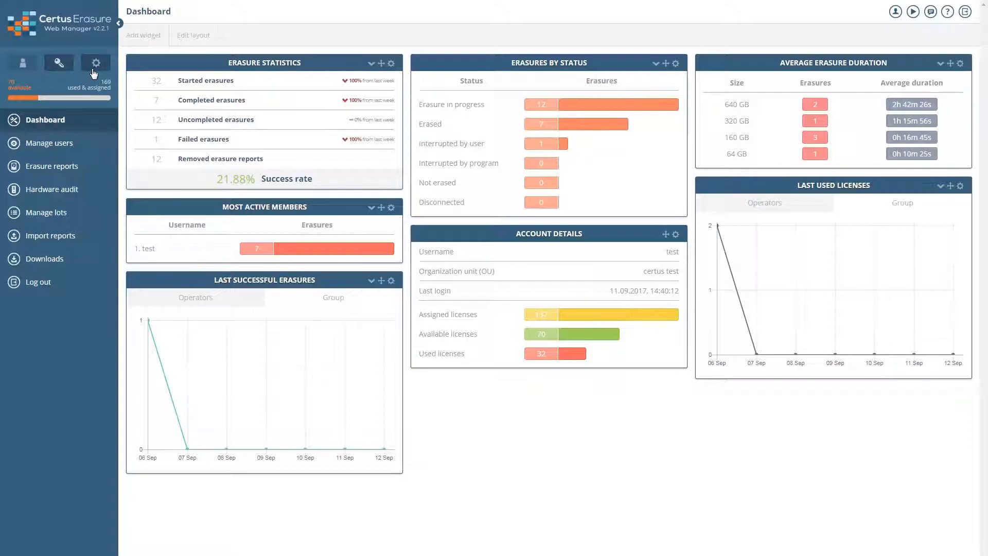
# Edit the account, retype 'Account' to restore 'Certus Demo Account', and show login credentials
pyautogui.click(95, 63)
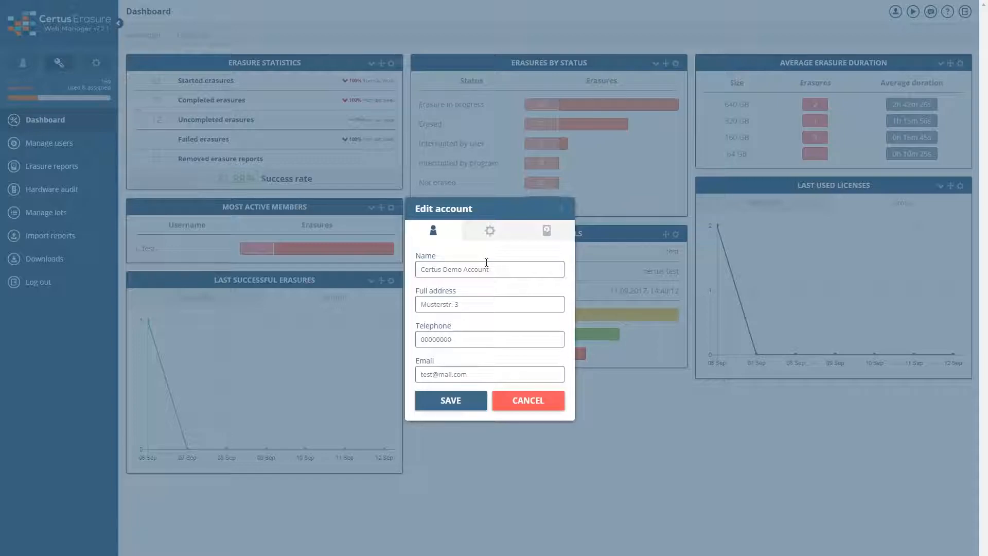
pyautogui.doubleClick(476, 269)
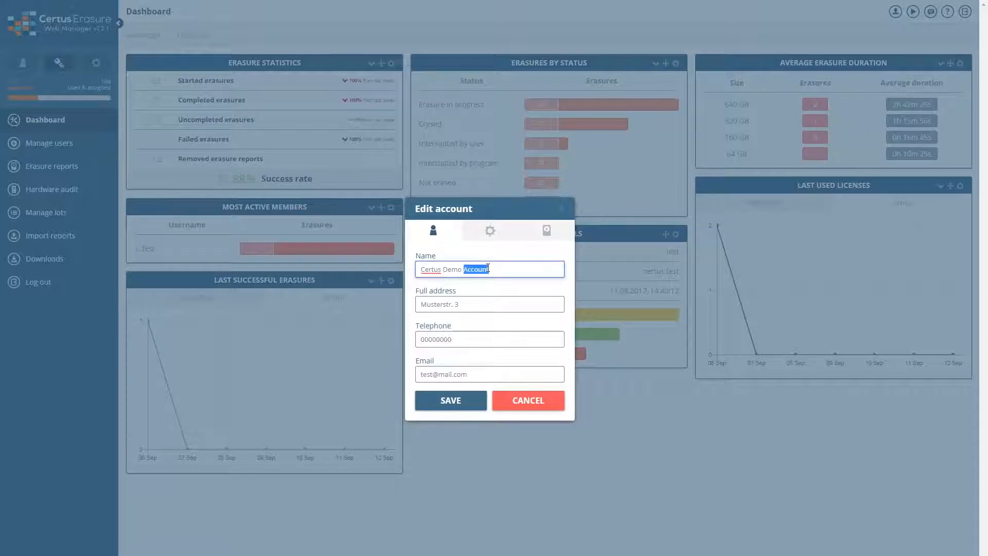
pyautogui.press('Delete')
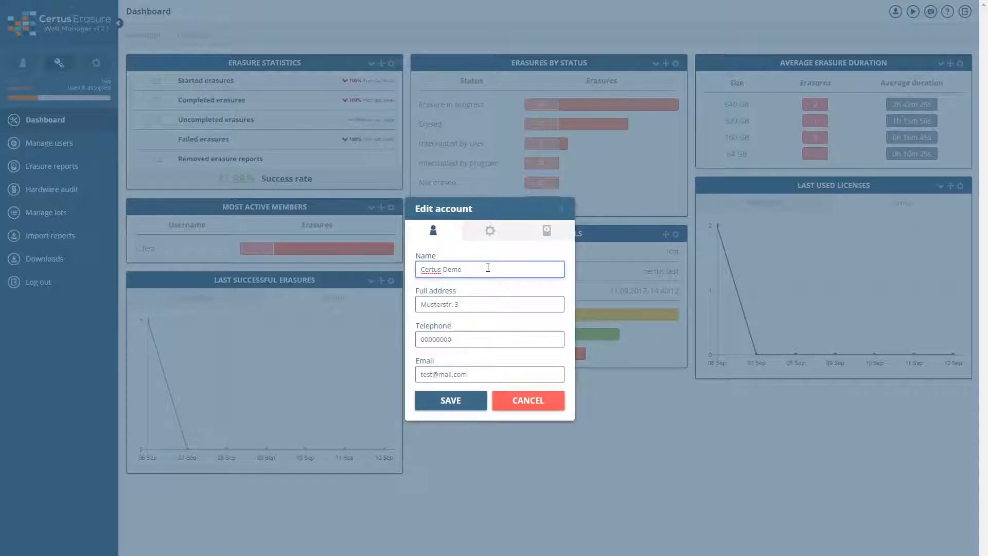
pyautogui.write('Account')
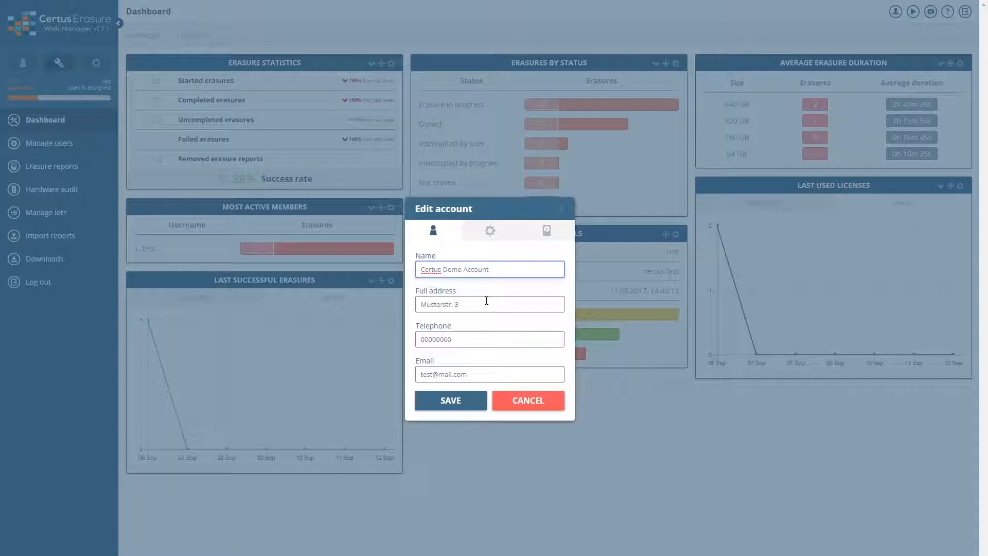
pyautogui.write('3')
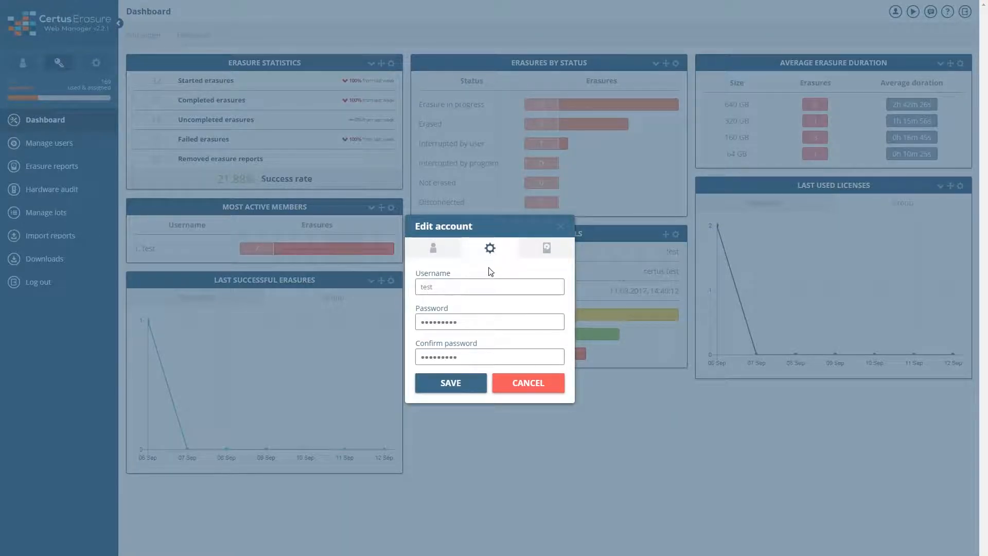
pyautogui.click(491, 286)
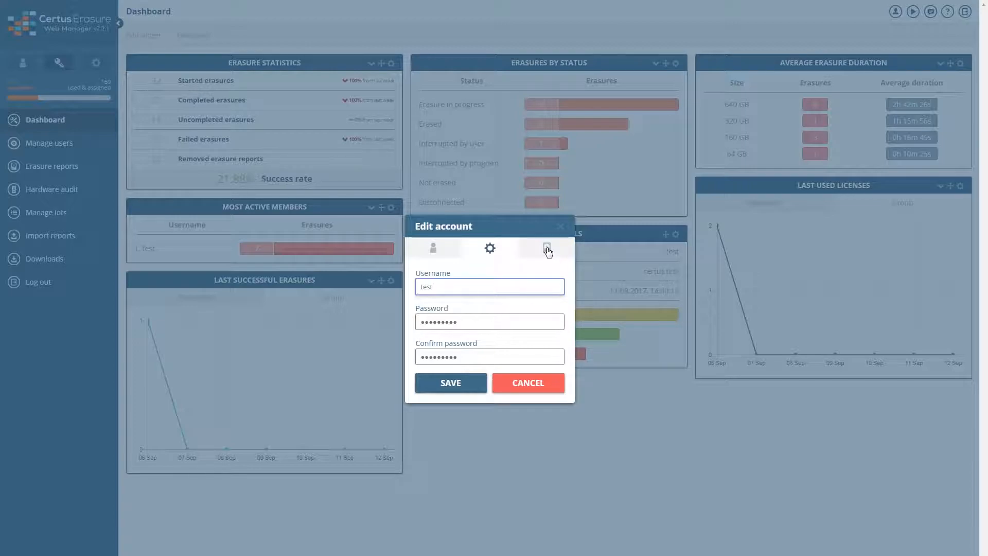
# Set the erasure pattern to US Air Force 5020 with 50% verification and save
pyautogui.click(546, 248)
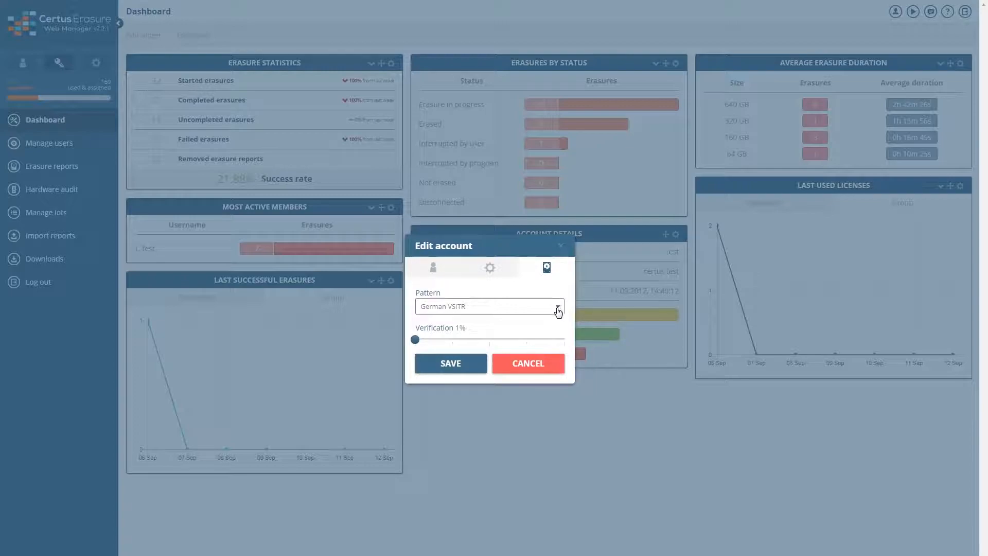
pyautogui.click(558, 306)
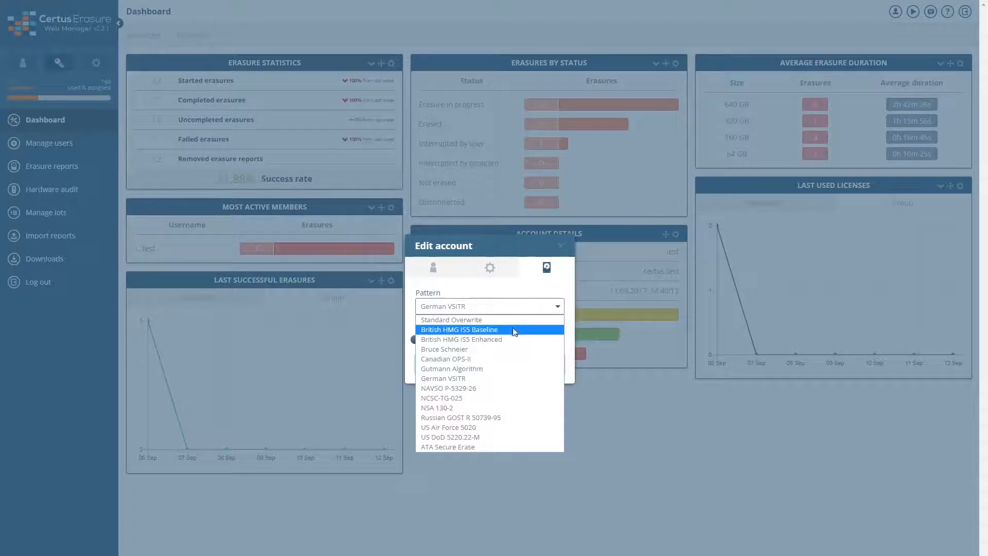
pyautogui.moveTo(457, 393)
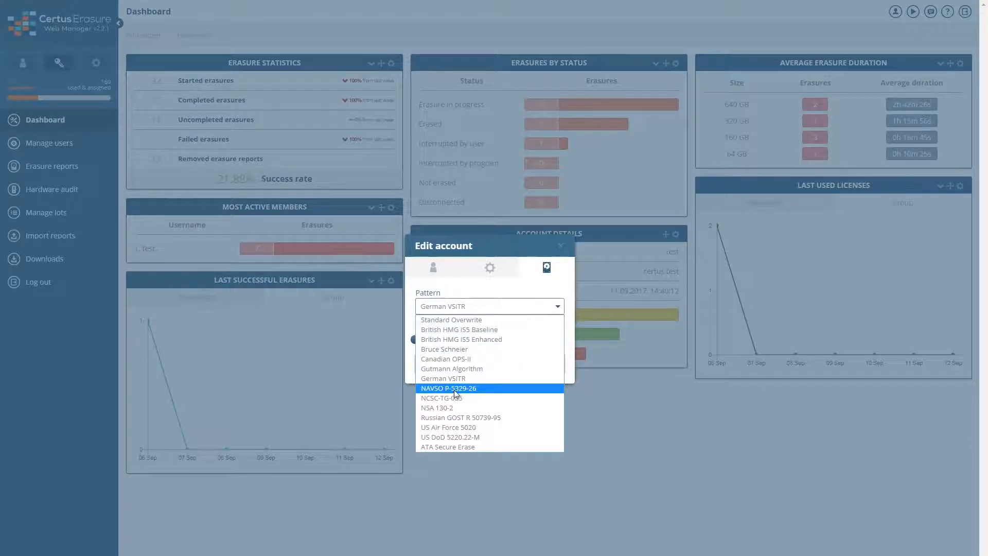
pyautogui.moveTo(456, 433)
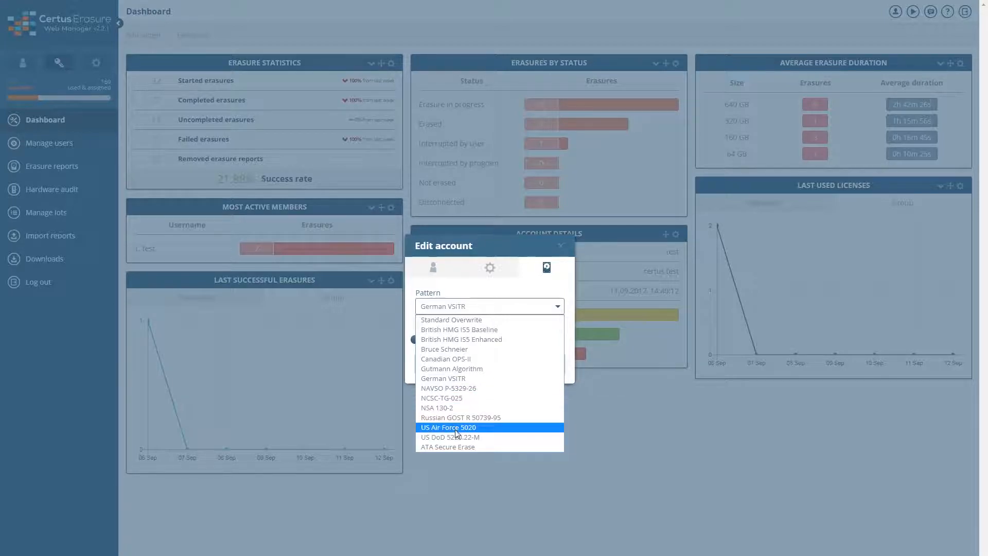
pyautogui.click(448, 427)
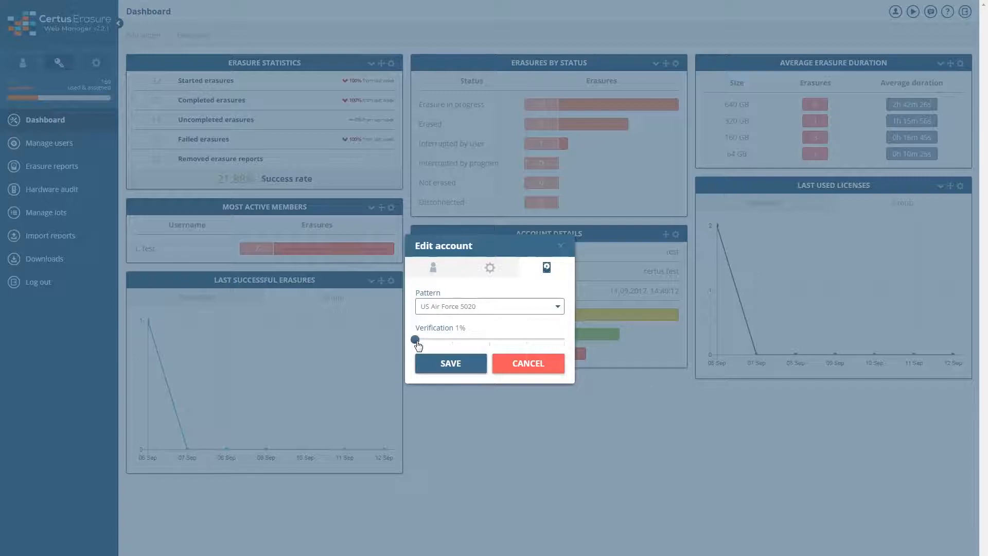
pyautogui.moveTo(413, 340); pyautogui.dragTo(452, 340)
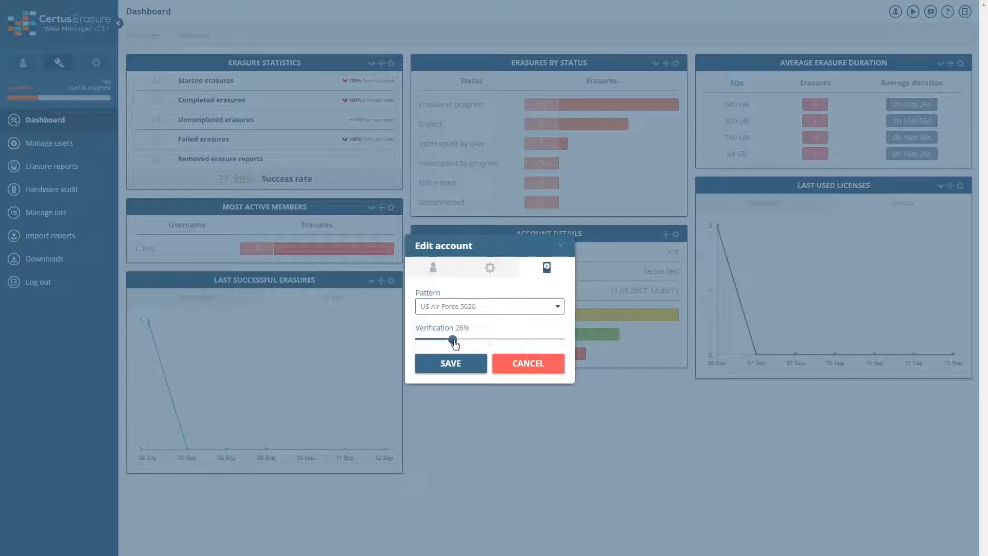
pyautogui.moveTo(452, 339); pyautogui.dragTo(490, 339)
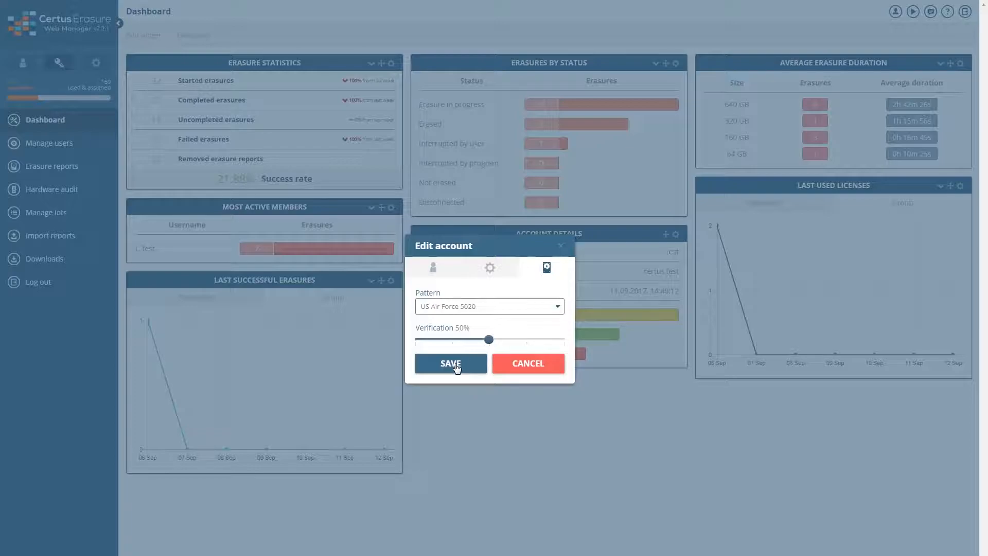
pyautogui.click(450, 364)
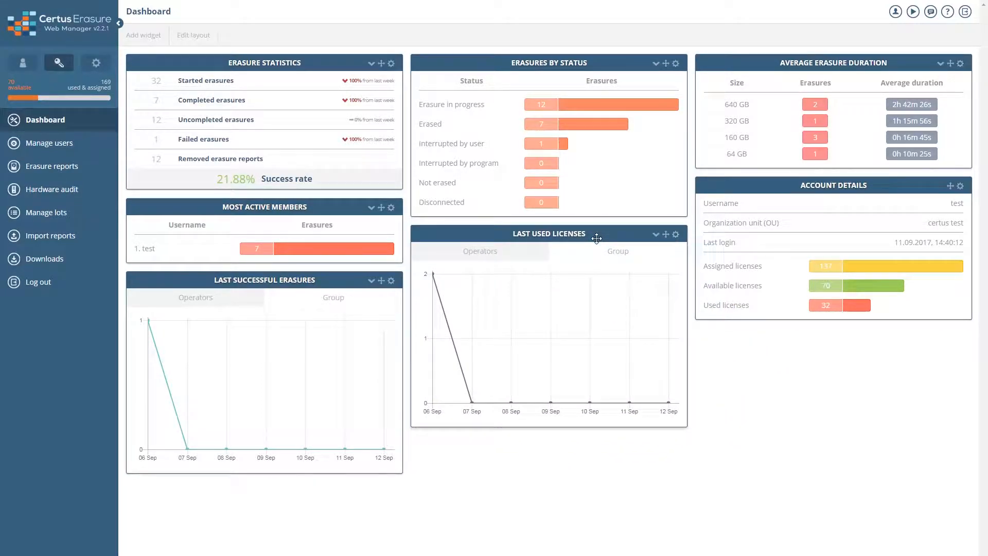
pyautogui.moveTo(477, 256)
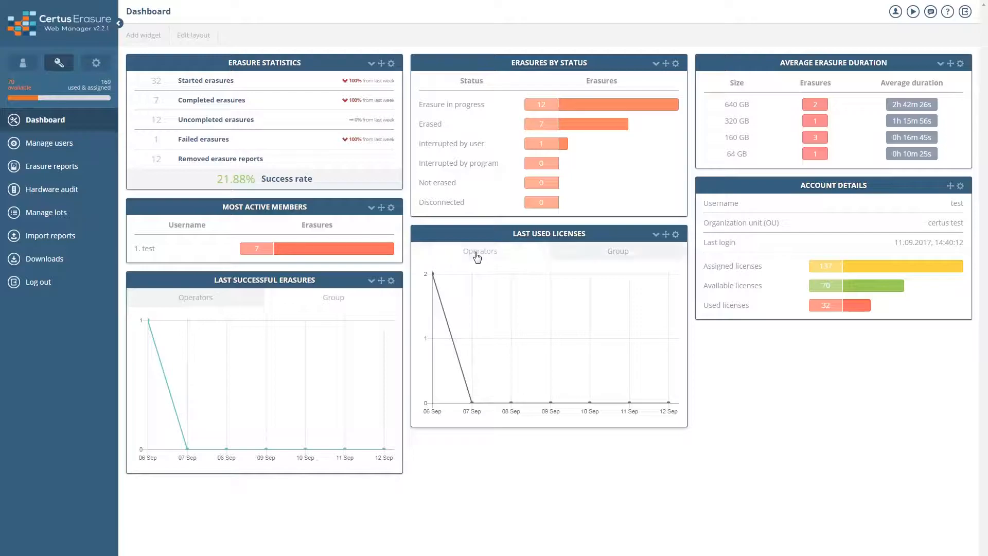
pyautogui.moveTo(521, 246)
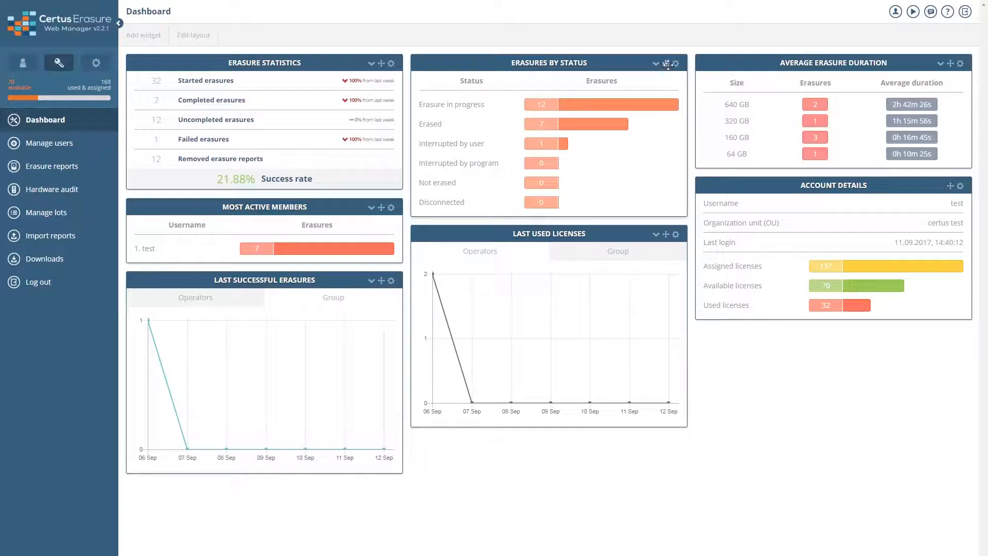
pyautogui.click(675, 62)
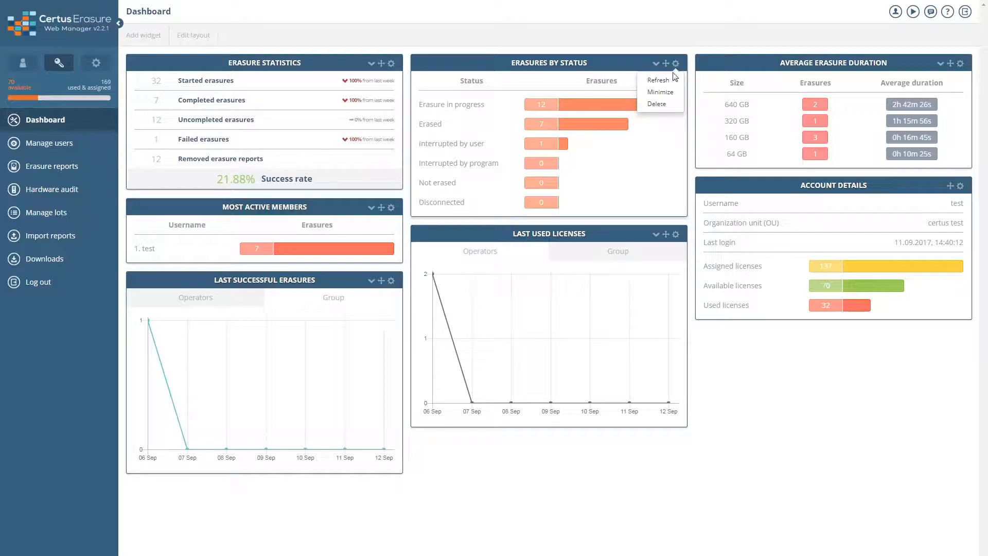
pyautogui.click(660, 91)
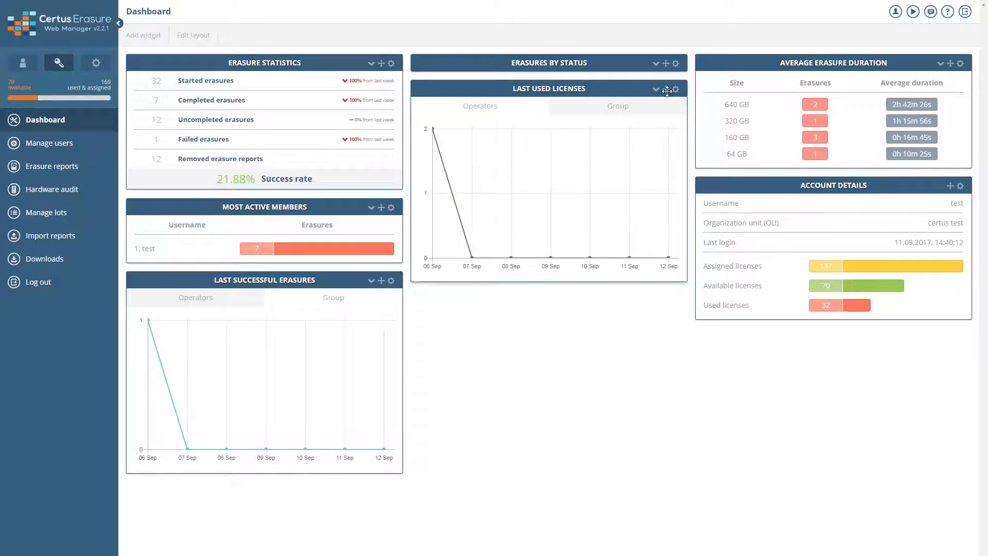
pyautogui.click(676, 62)
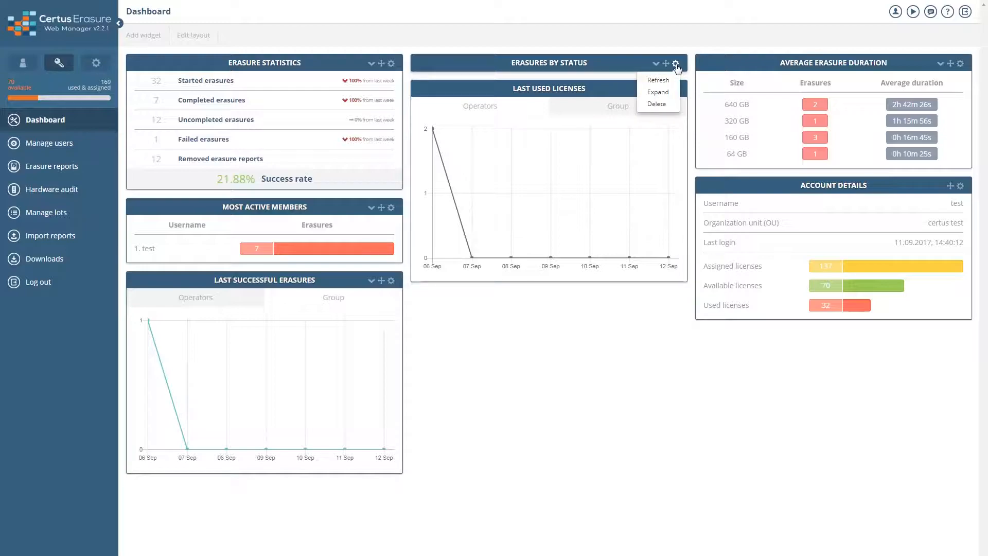
pyautogui.click(657, 92)
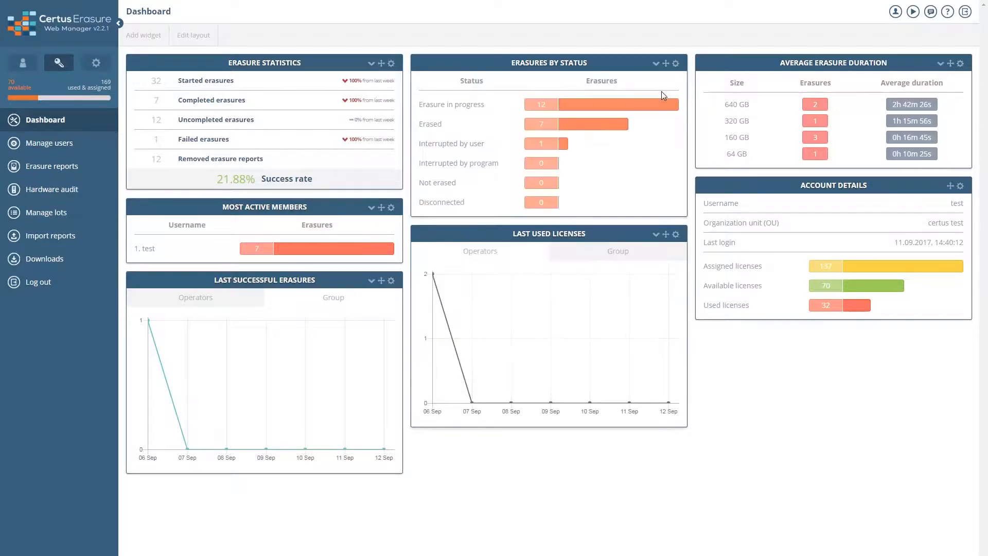
pyautogui.moveTo(656, 64)
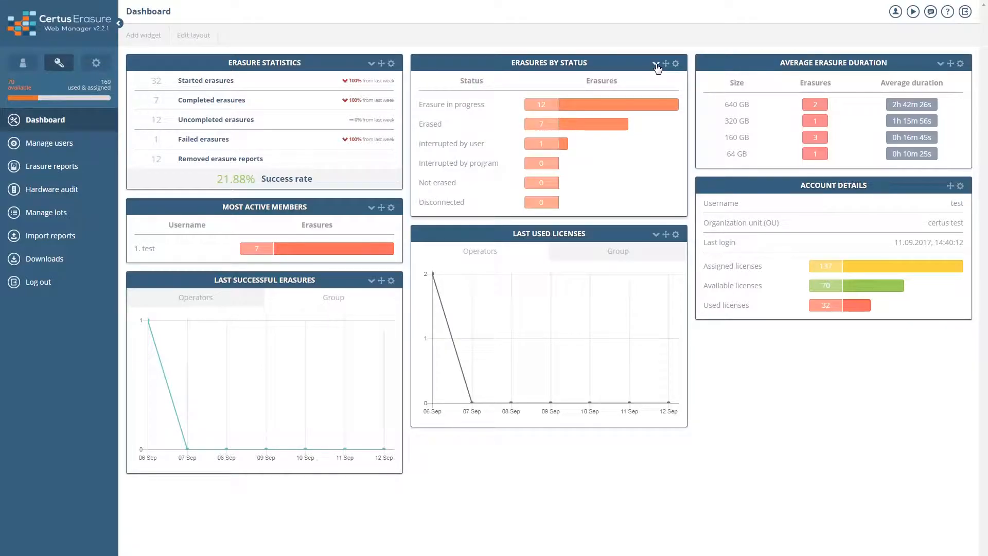
# Filter the Erasures by Status widget to a different group, then reopen its group list
pyautogui.click(655, 63)
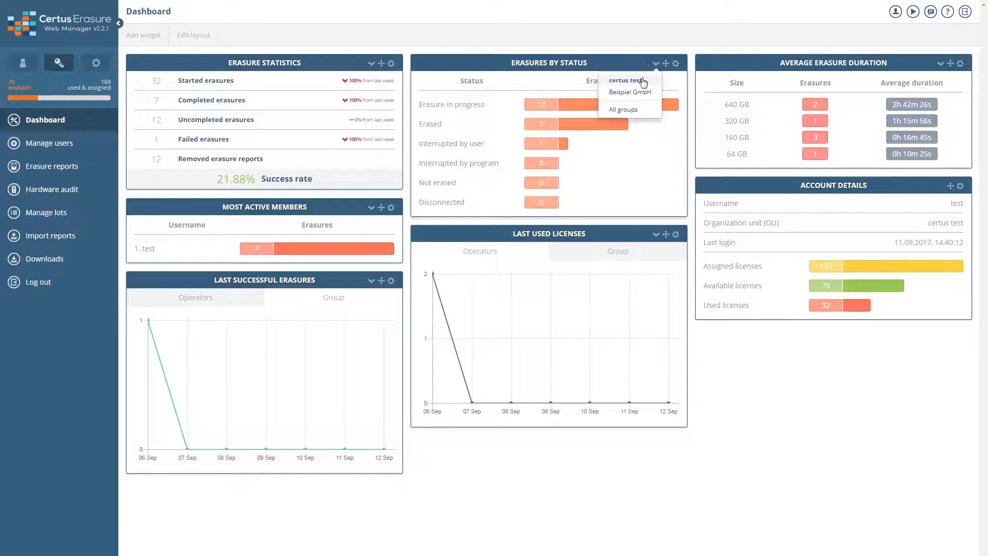
pyautogui.click(622, 109)
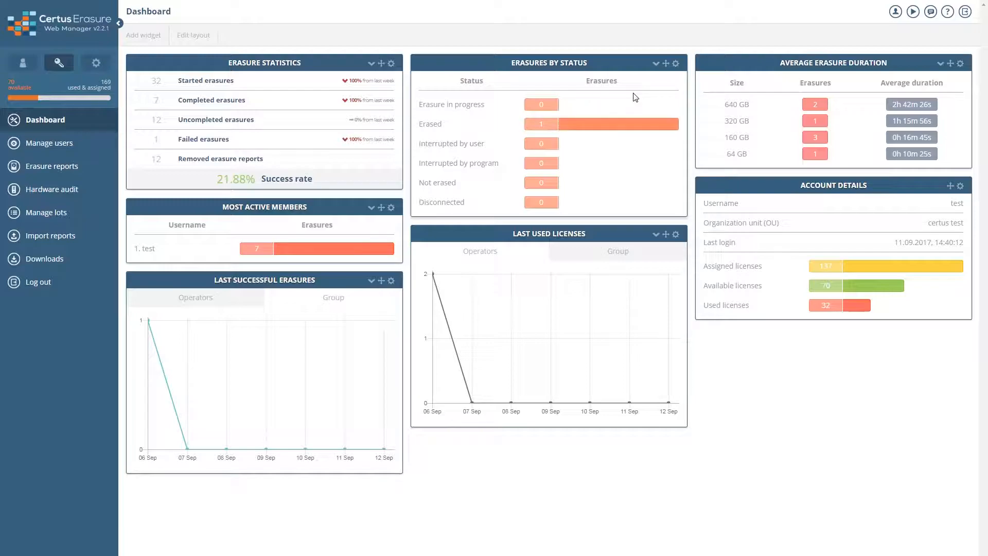
pyautogui.click(656, 63)
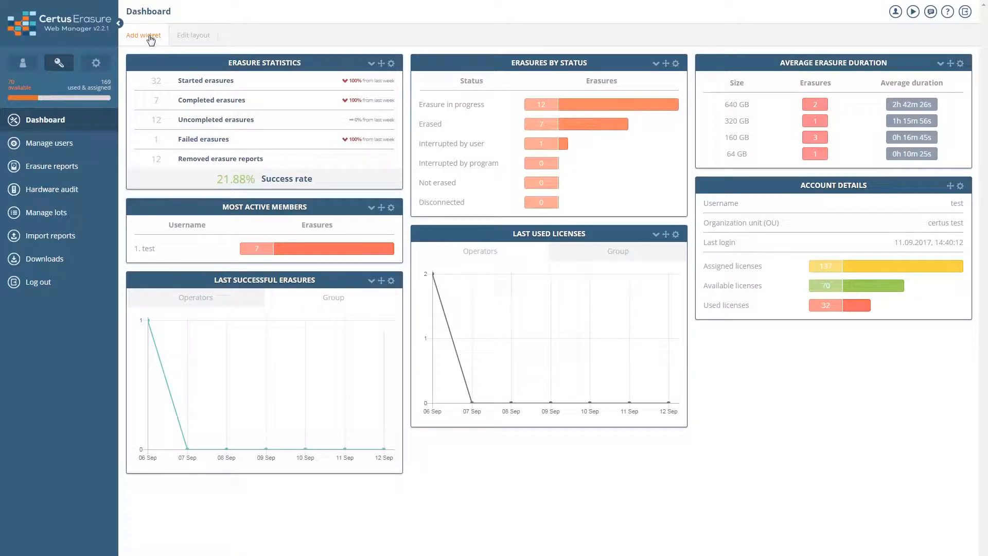
# Add Used Licenses Statistics, Last Erasures and Device Type Statistics from the widget gallery
pyautogui.click(143, 35)
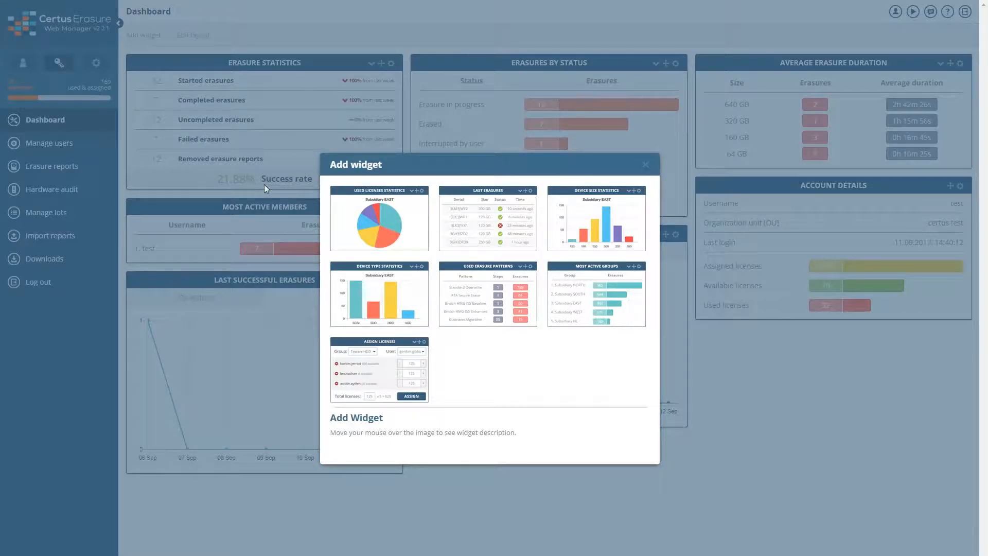
pyautogui.moveTo(378, 220)
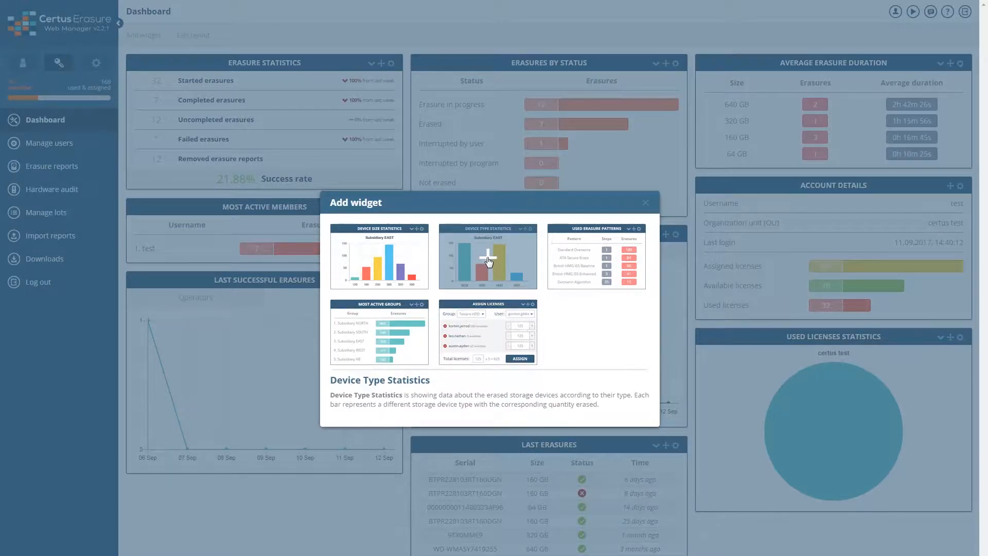
pyautogui.click(487, 257)
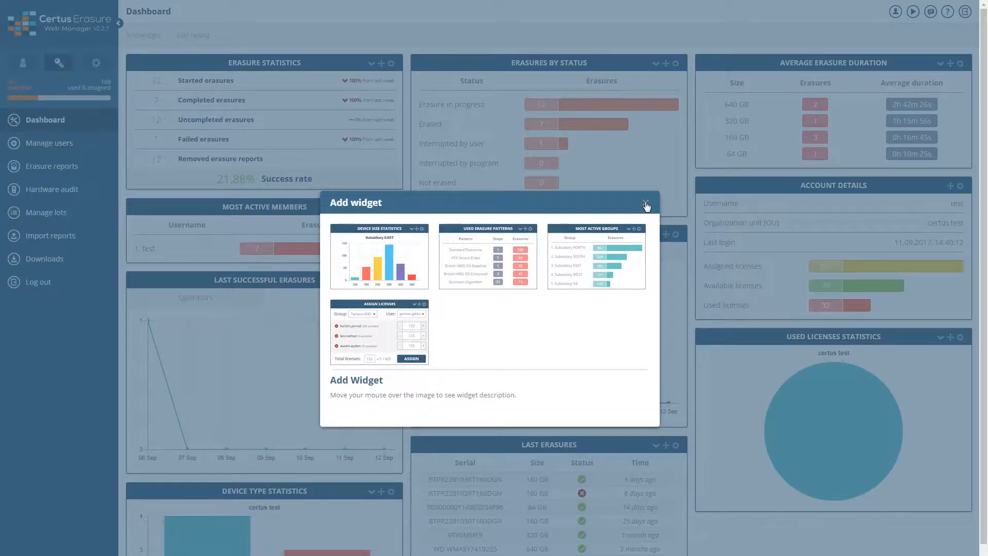
pyautogui.click(645, 204)
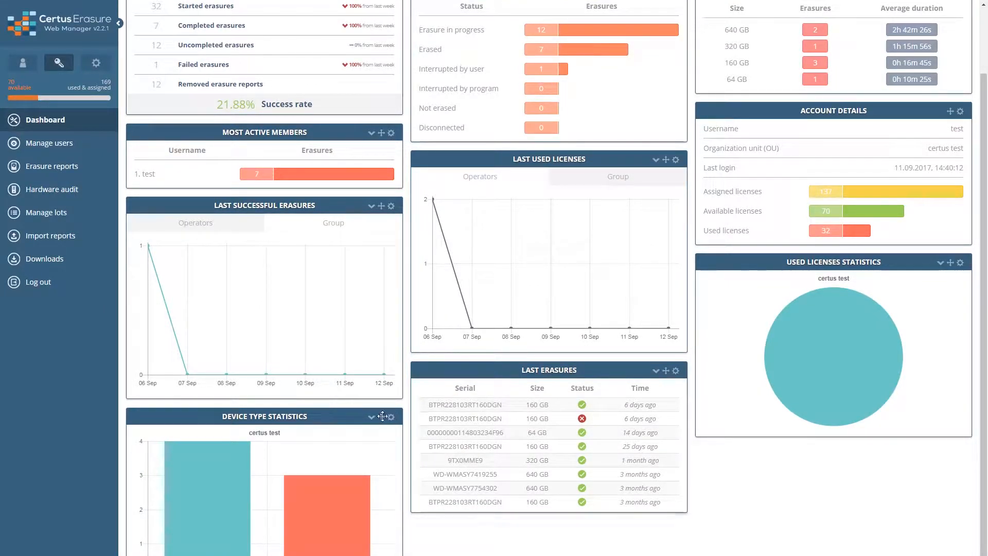
# Delete the Device Type Statistics and Last Erasures widgets through their options menus
pyautogui.click(391, 416)
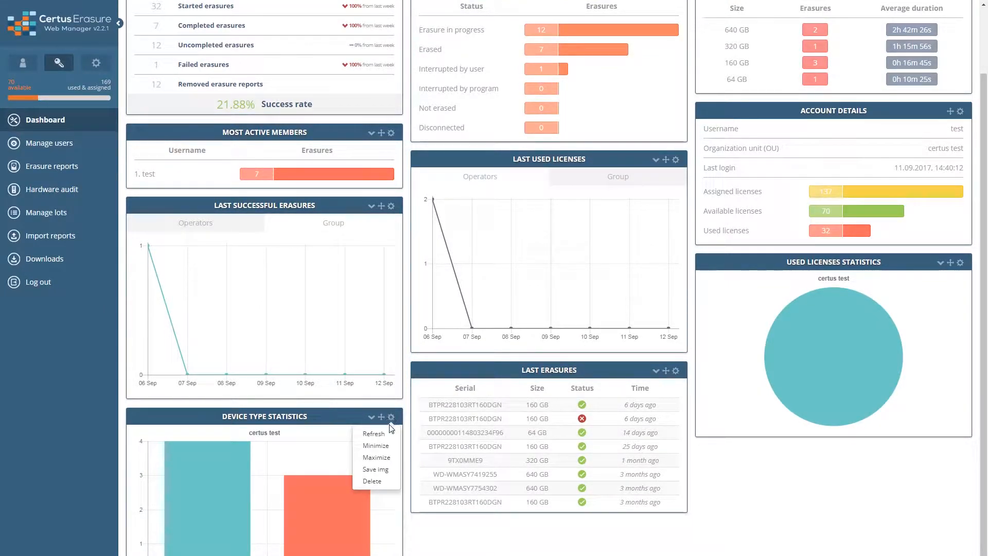
pyautogui.moveTo(376, 484)
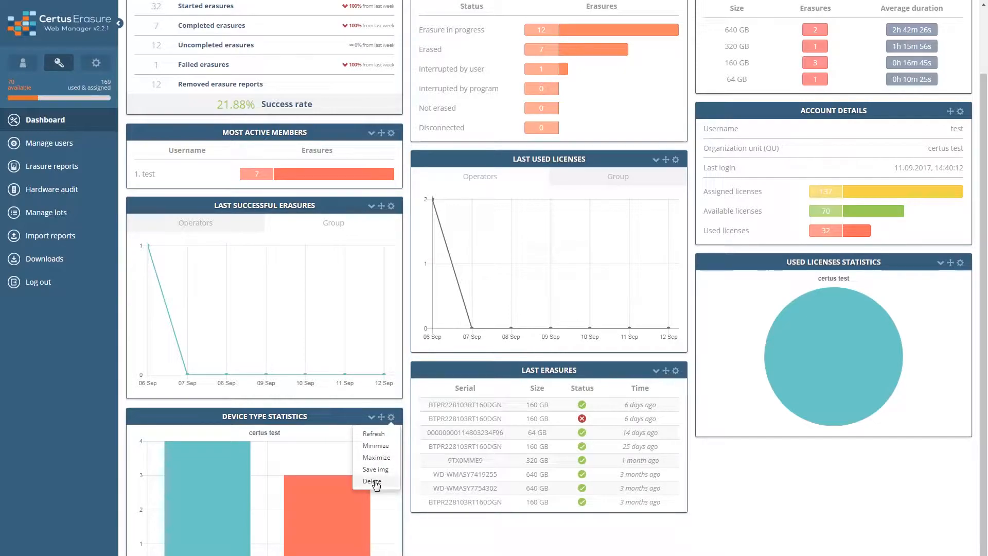
pyautogui.click(373, 481)
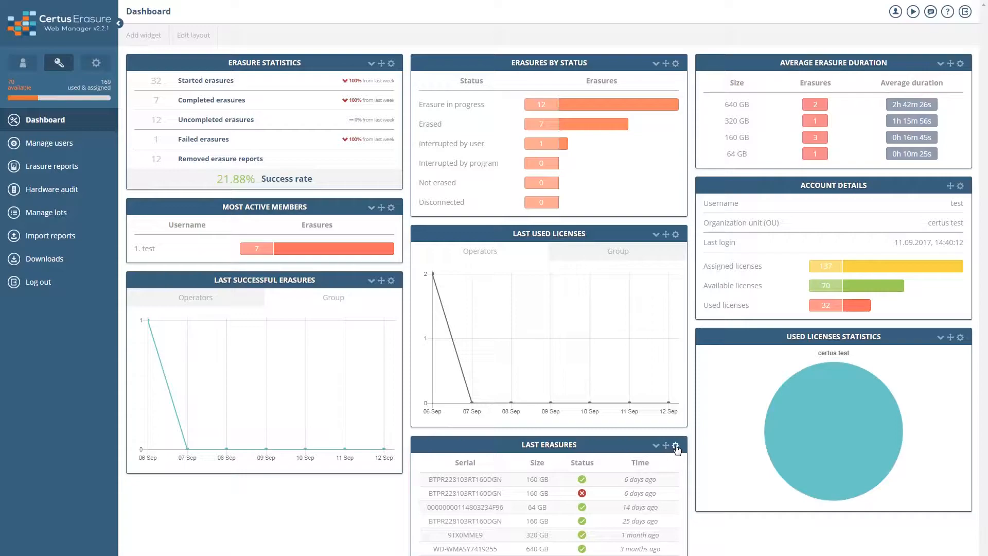
pyautogui.click(676, 445)
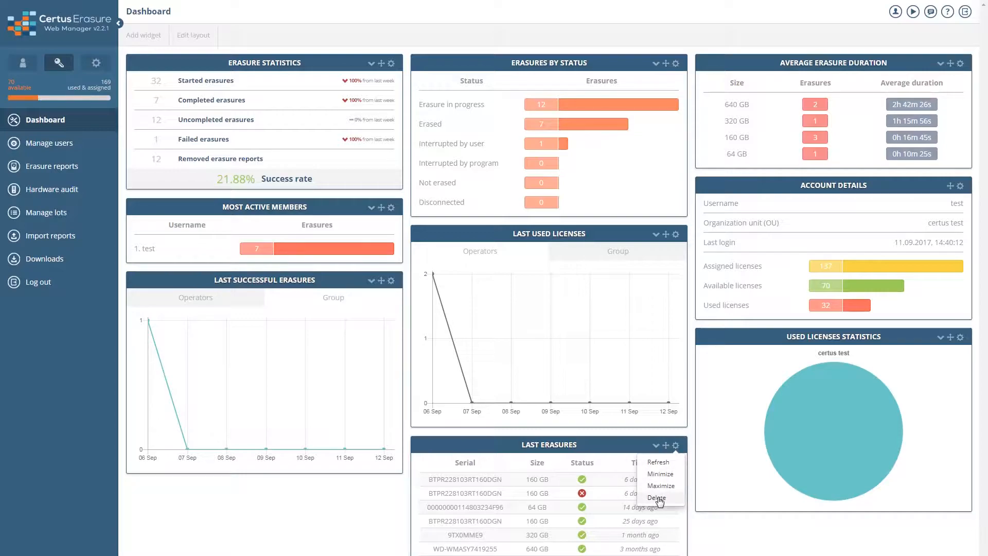
pyautogui.click(656, 497)
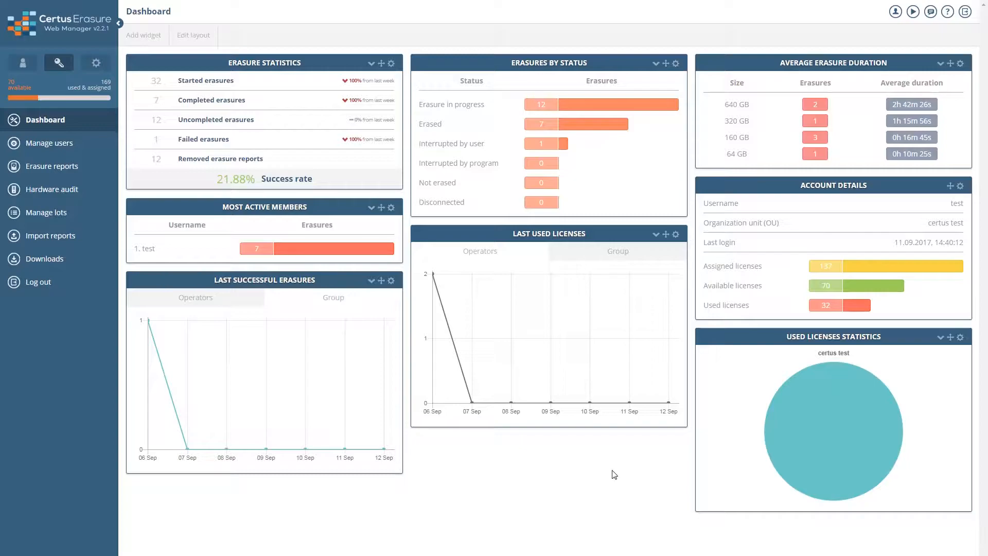
pyautogui.moveTo(318, 174)
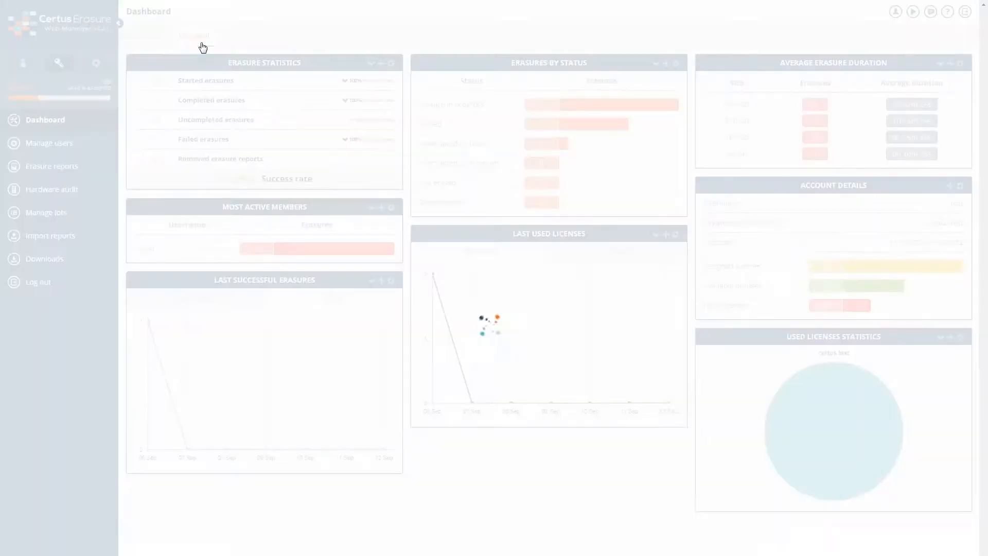
# Choose the single-column option in the Edit layout dialog
pyautogui.click(193, 35)
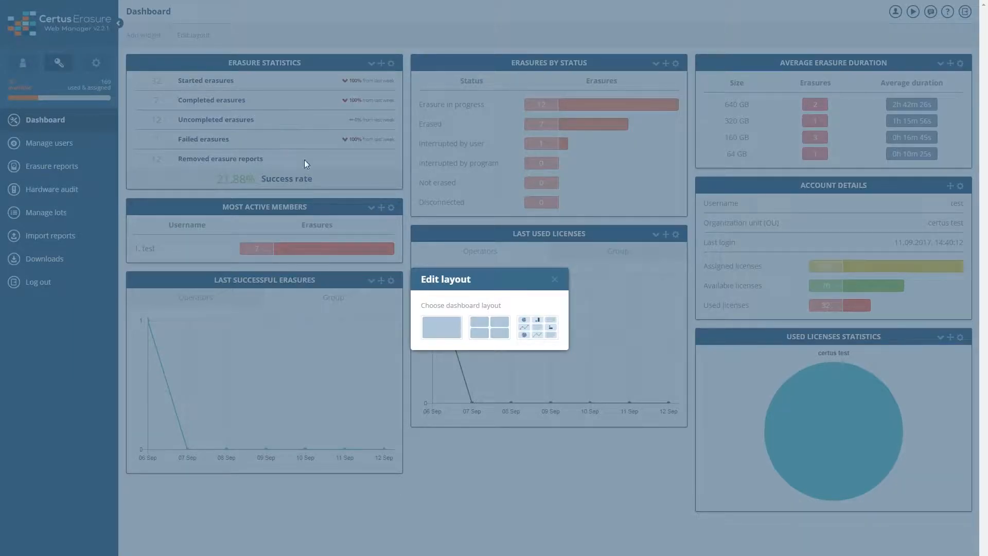
pyautogui.click(441, 328)
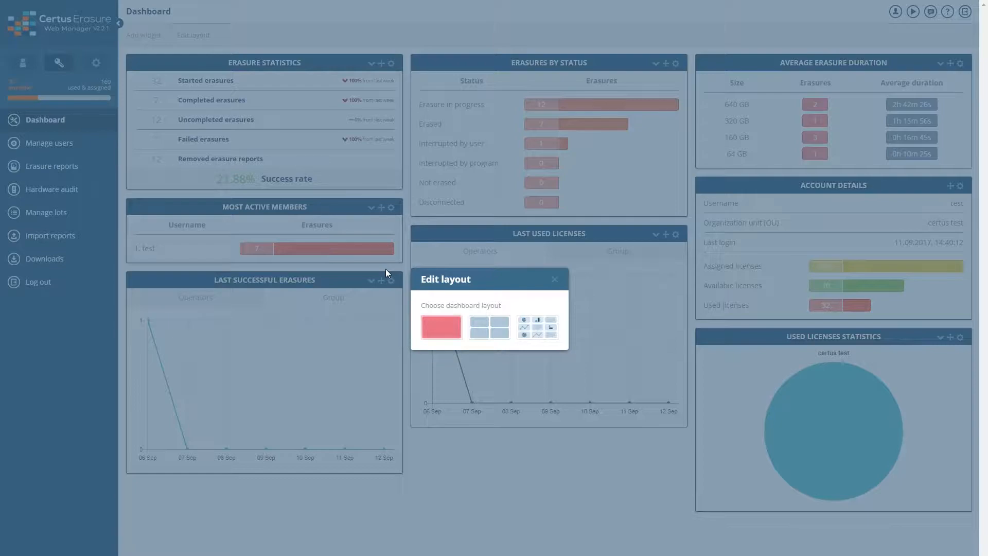
pyautogui.click(489, 326)
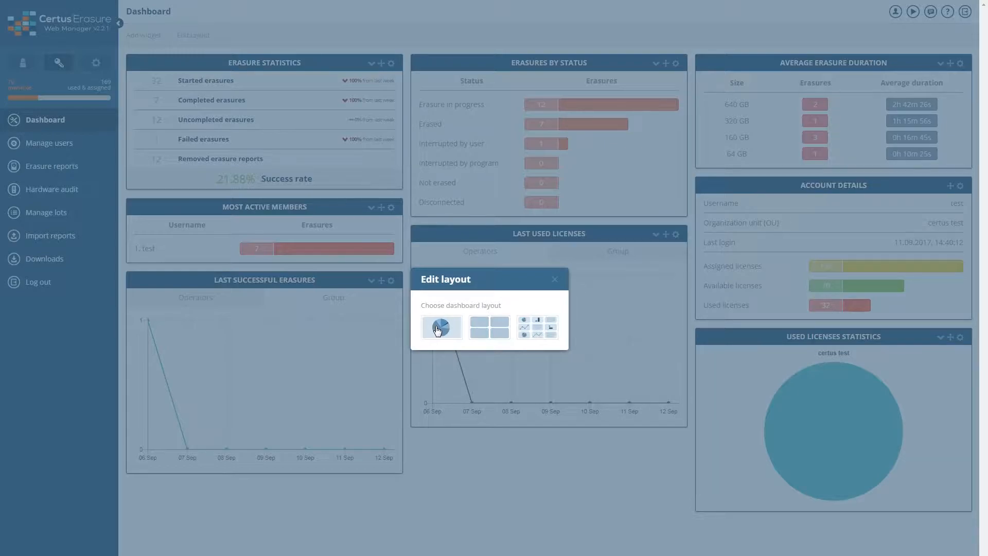
pyautogui.click(441, 326)
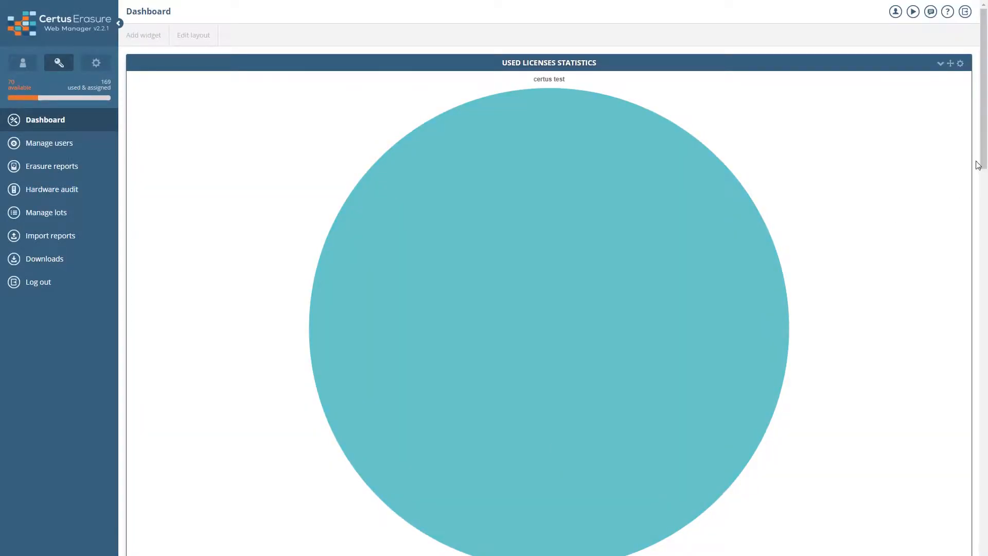
# Move Erasures by Status above Account Details, scrolling down and back up
pyautogui.scroll(-3)
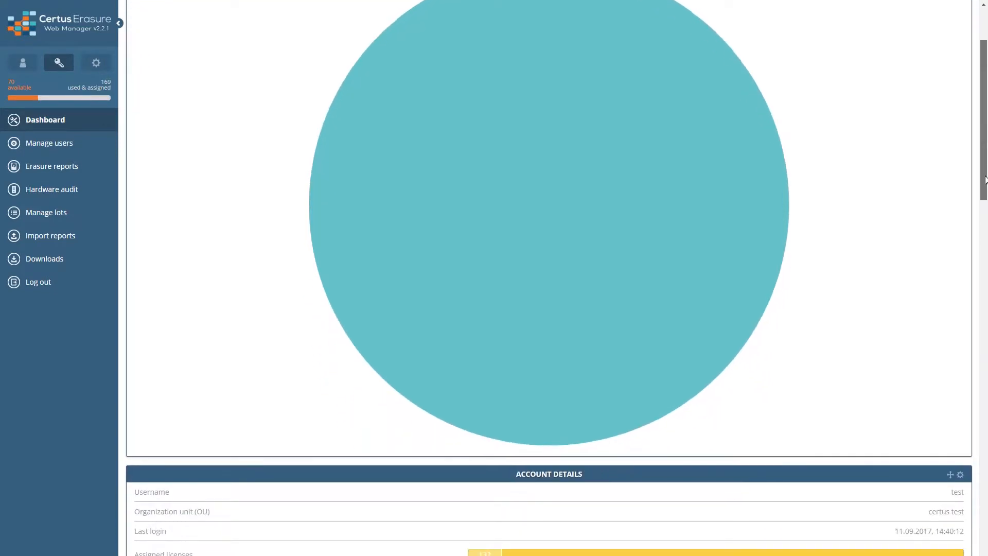
pyautogui.scroll(-3)
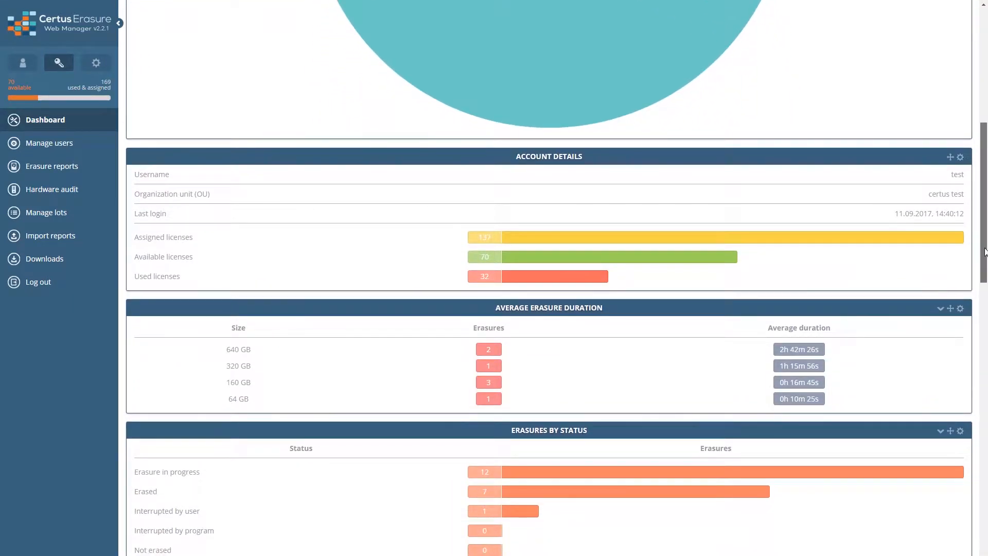
pyautogui.scroll(-3)
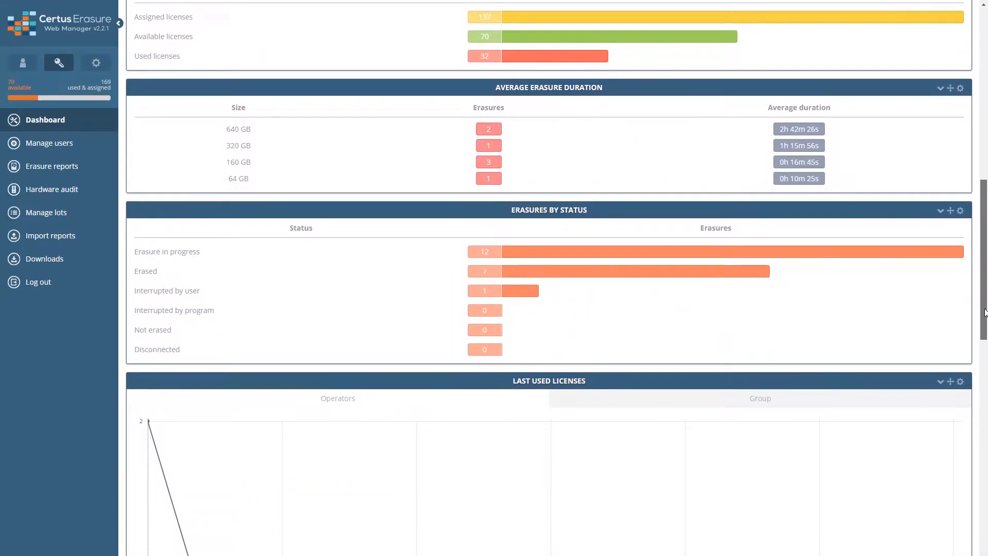
pyautogui.scroll(-3)
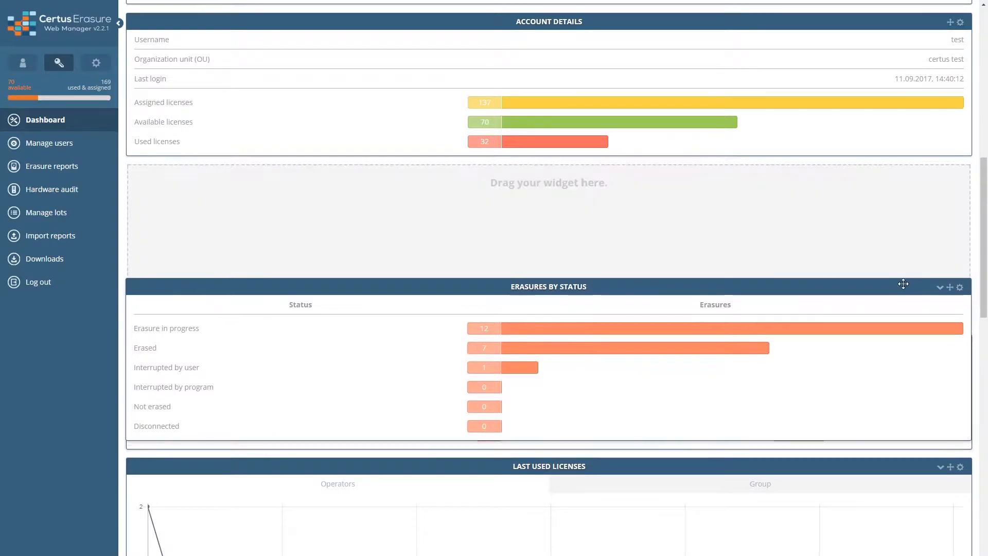
pyautogui.scroll(-3)
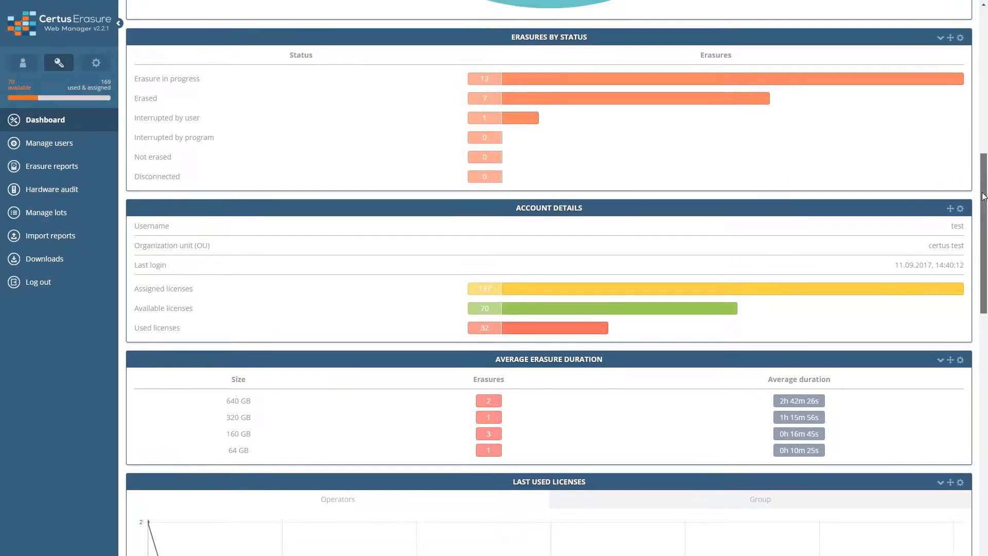
pyautogui.scroll(3)
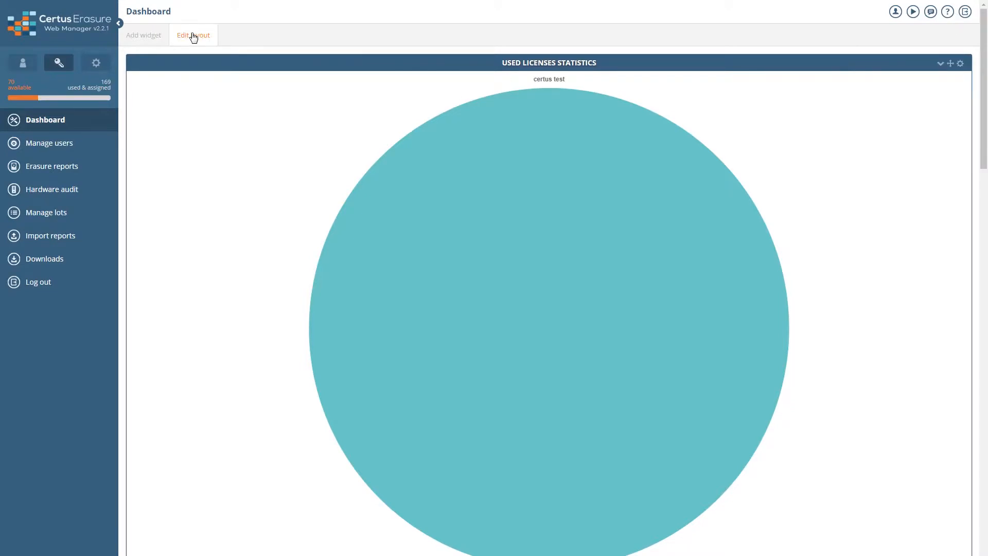
# Choose the two-column option in the Edit layout dialog
pyautogui.click(193, 35)
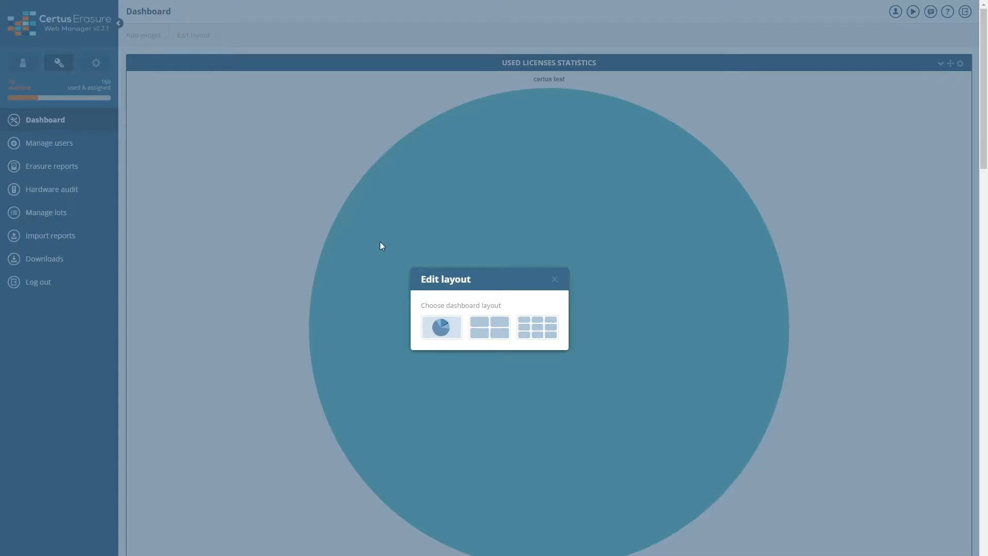
pyautogui.moveTo(489, 328)
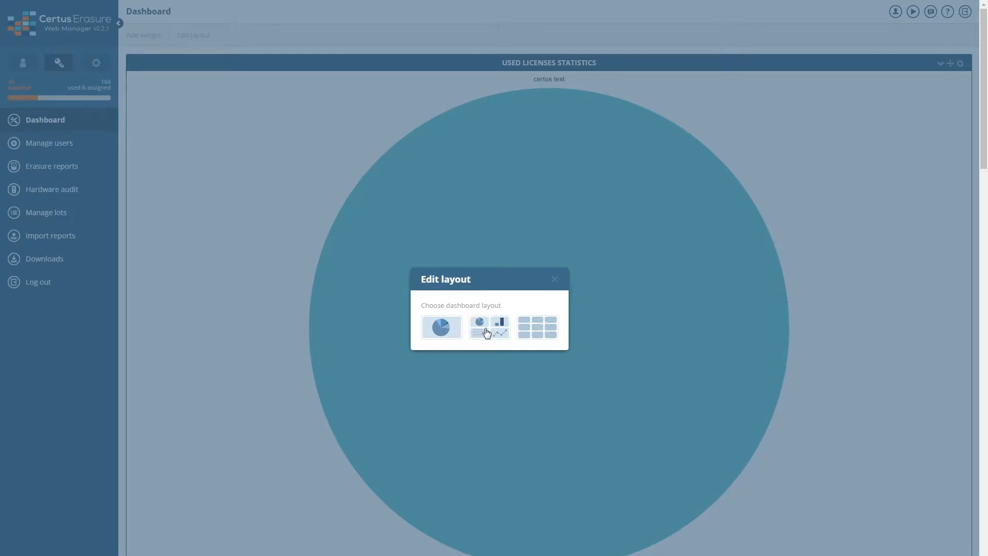
pyautogui.click(489, 327)
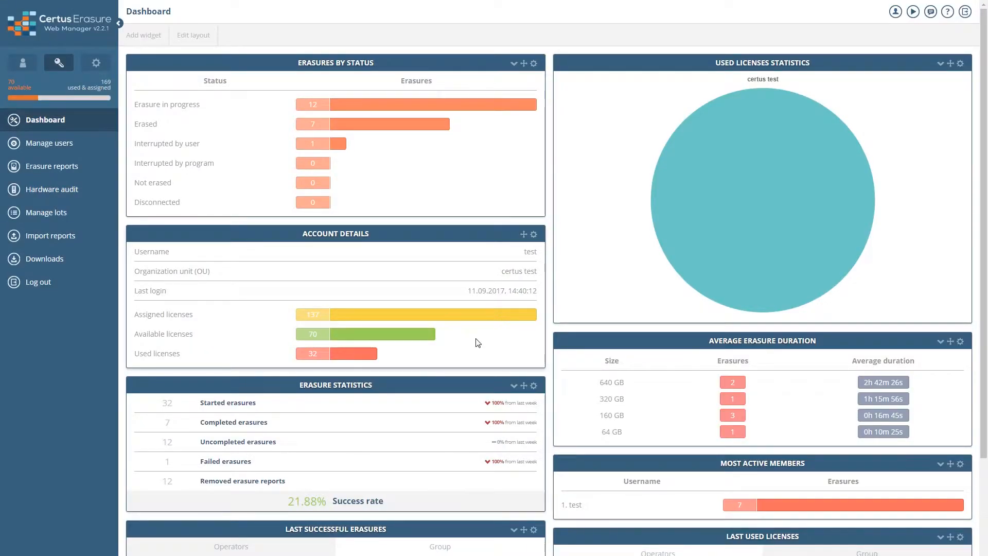